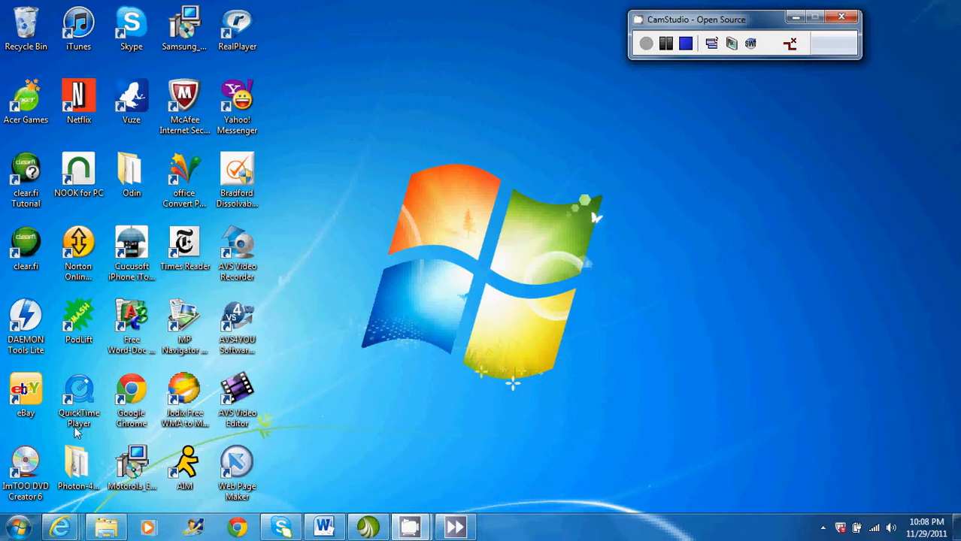
mouse_move(57, 523)
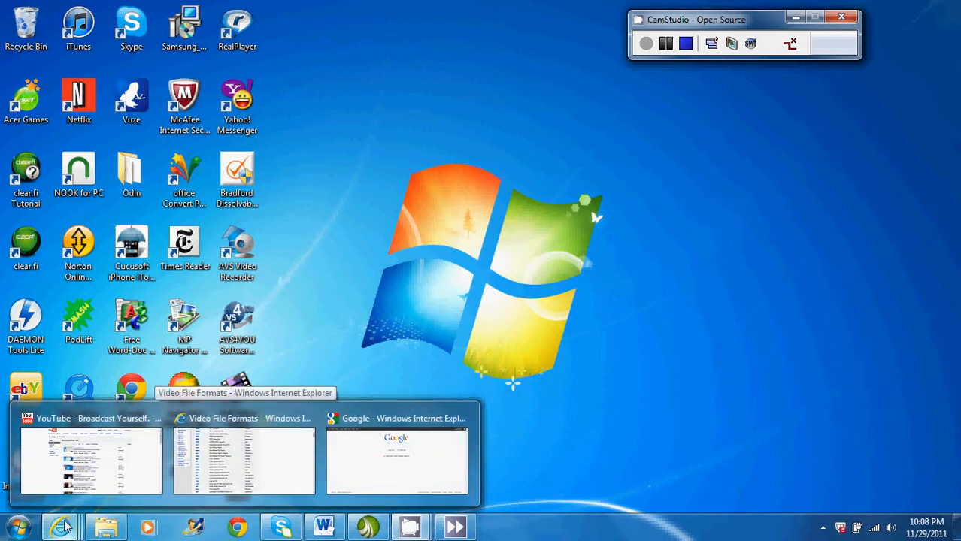
Bring the Video File Types page to the front and scroll through its extensions table
click(244, 458)
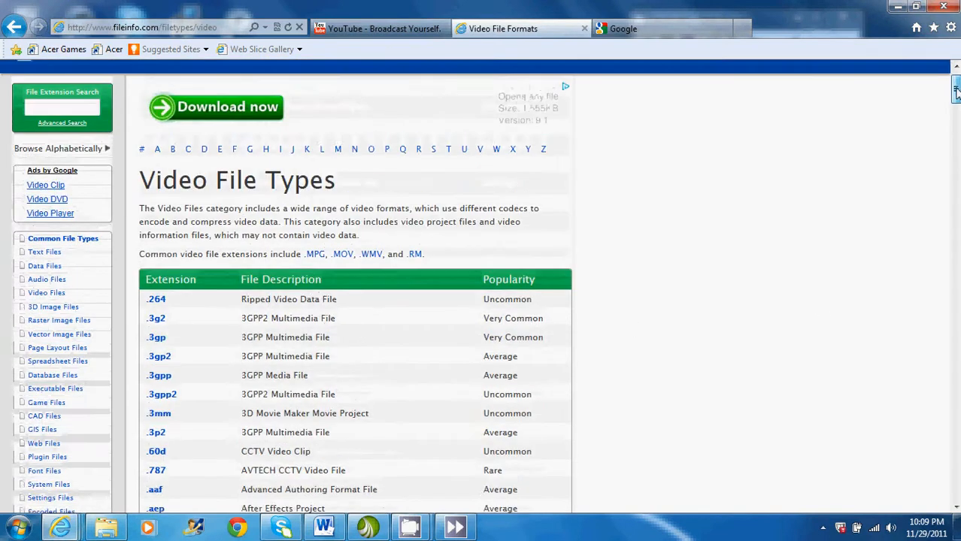
scroll(down, 3)
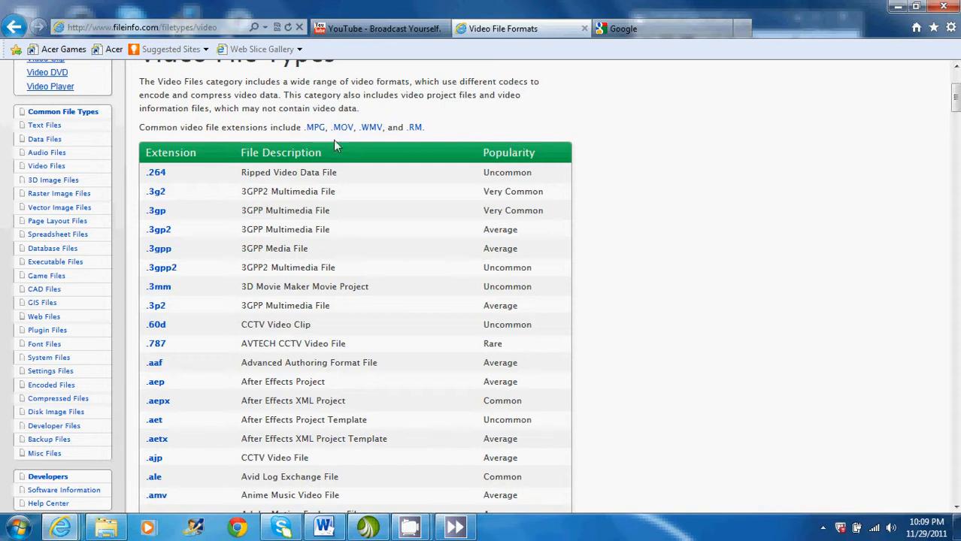
mouse_move(707, 190)
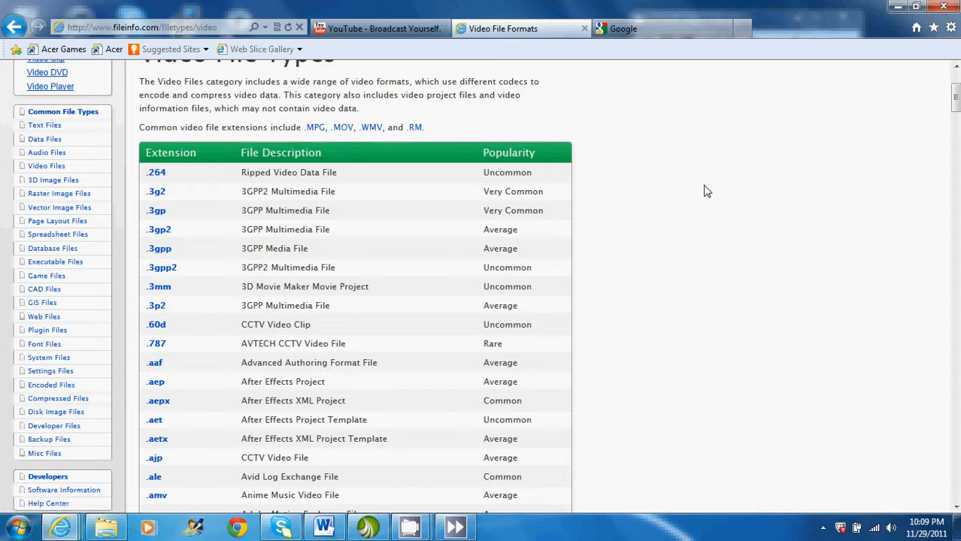
scroll(down, 3)
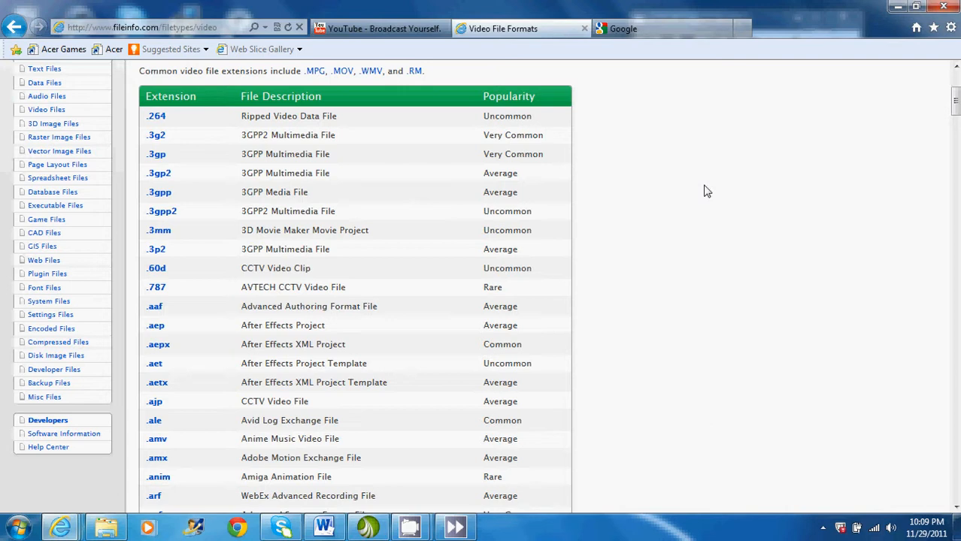
scroll(down, 3)
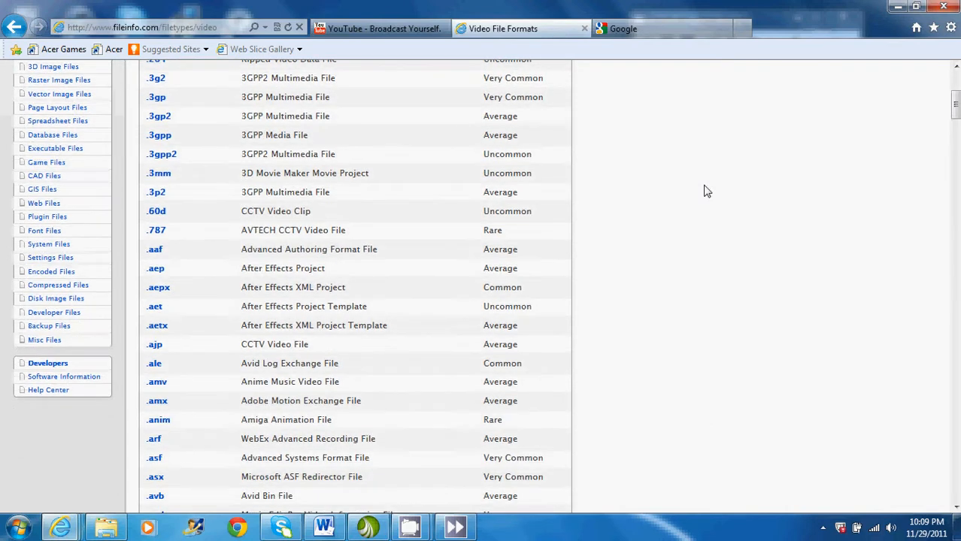
scroll(down, 3)
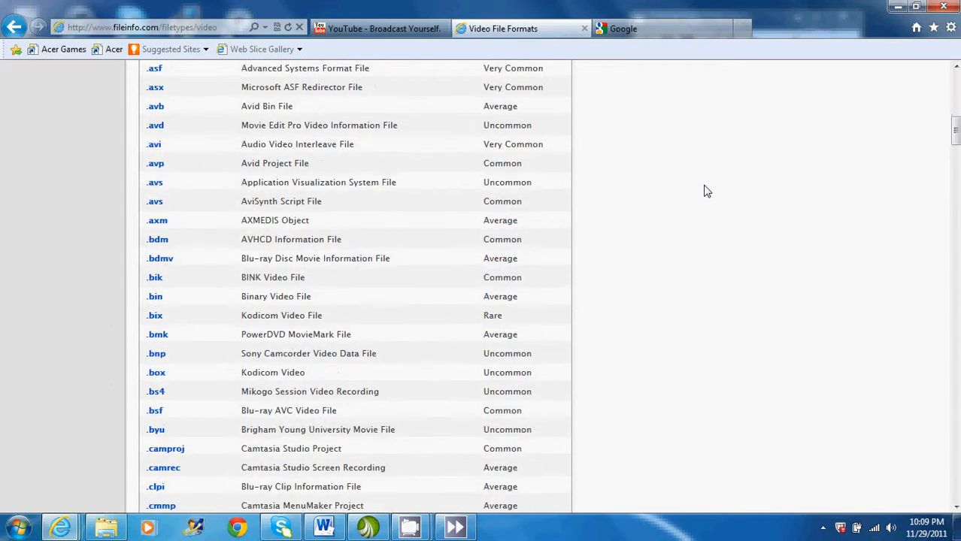
scroll(down, 3)
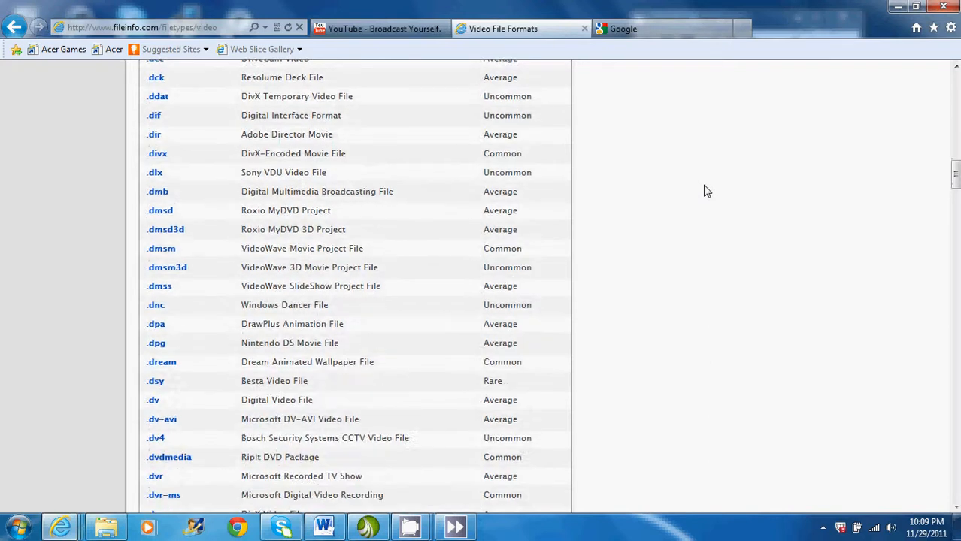
scroll(down, 3)
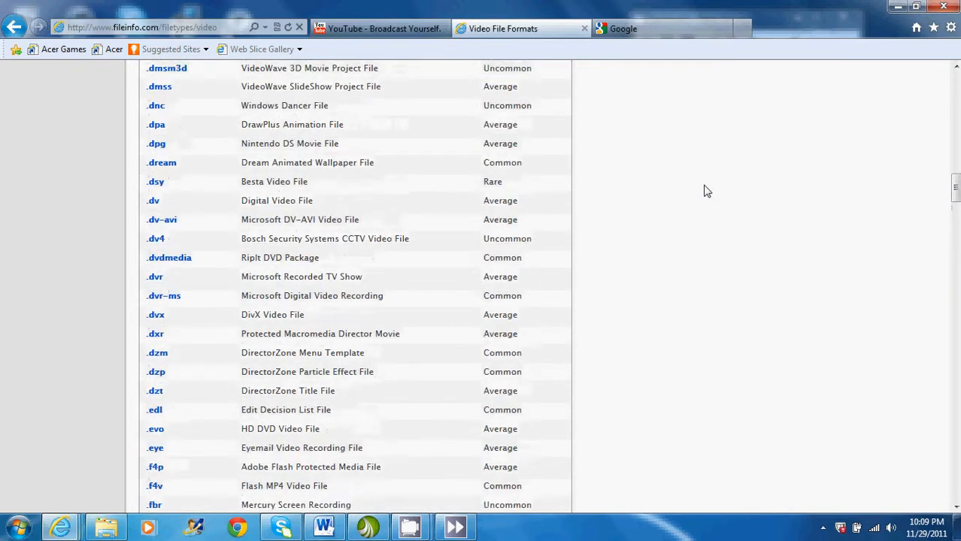
scroll(up, 3)
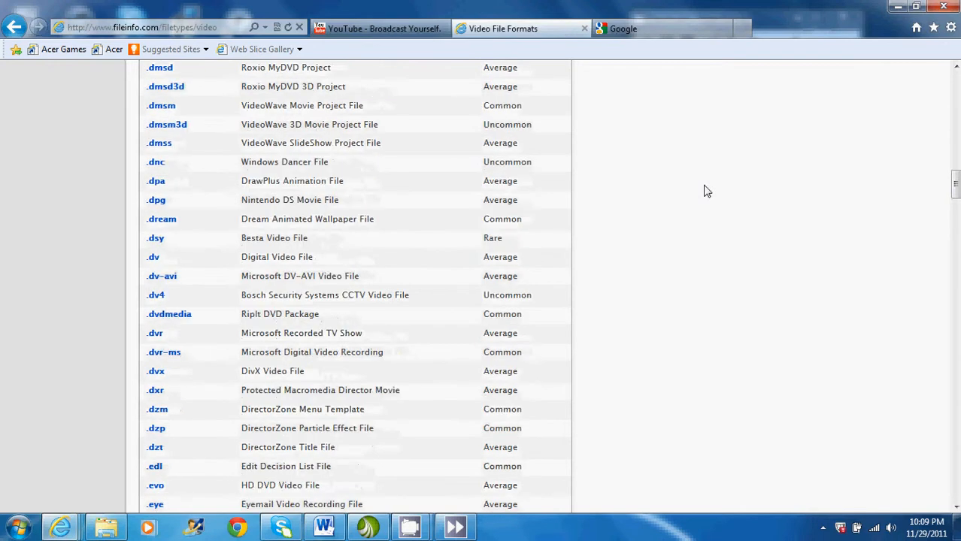
scroll(up, 3)
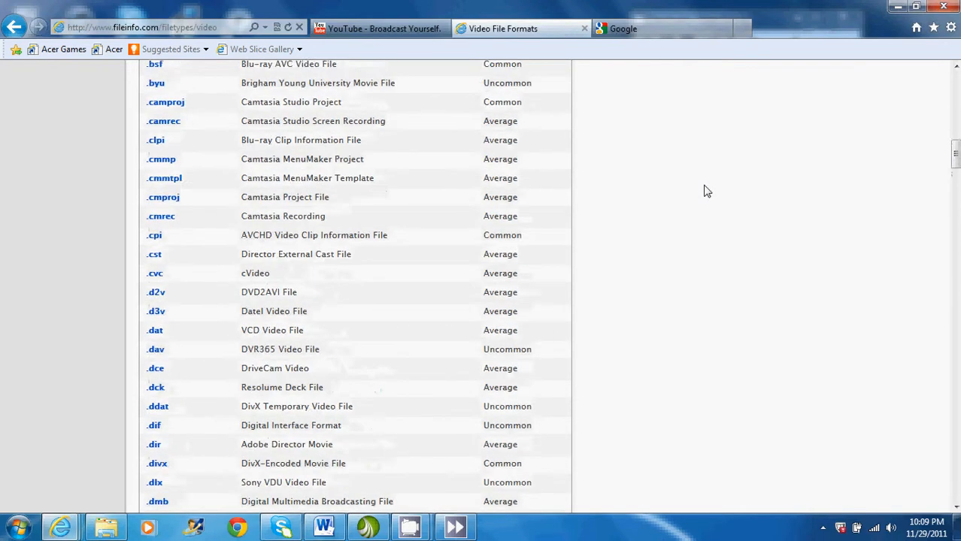
scroll(up, 3)
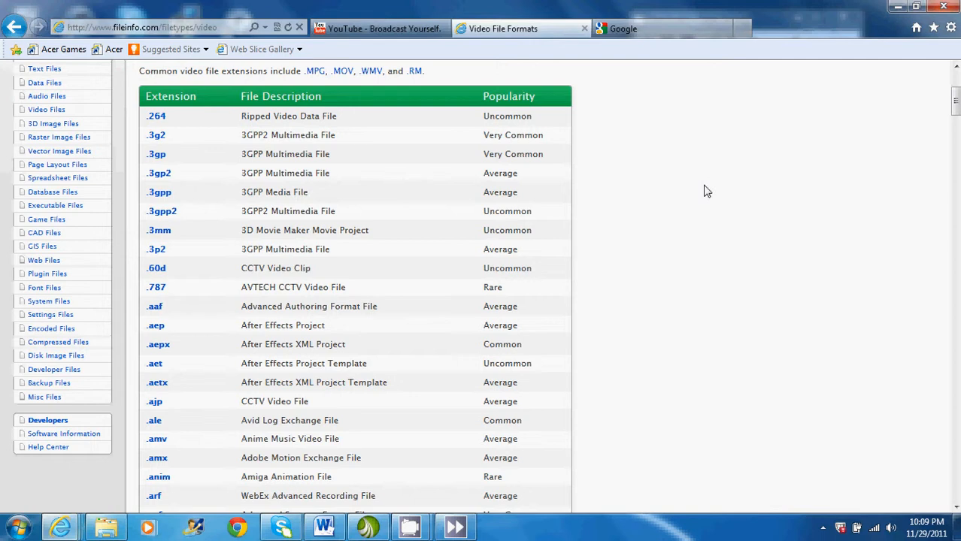
scroll(down, 3)
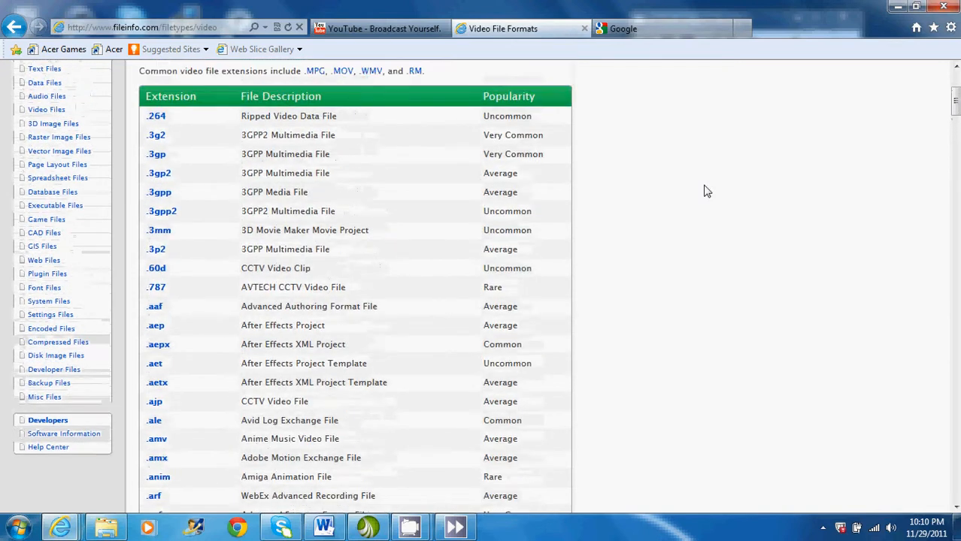
scroll(down, 3)
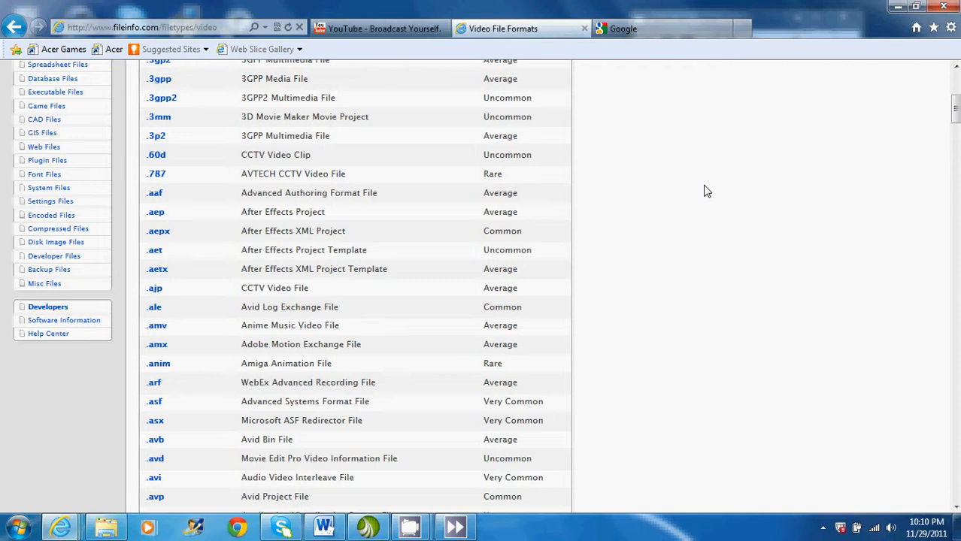
scroll(up, 3)
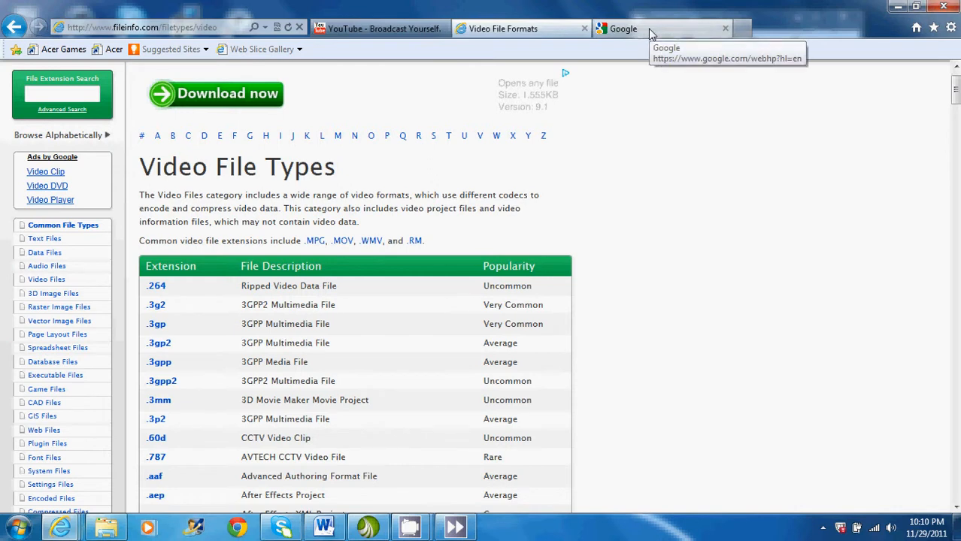
Search Google for 'cccp' and go to the Combined Community Codec Pack site
click(641, 28)
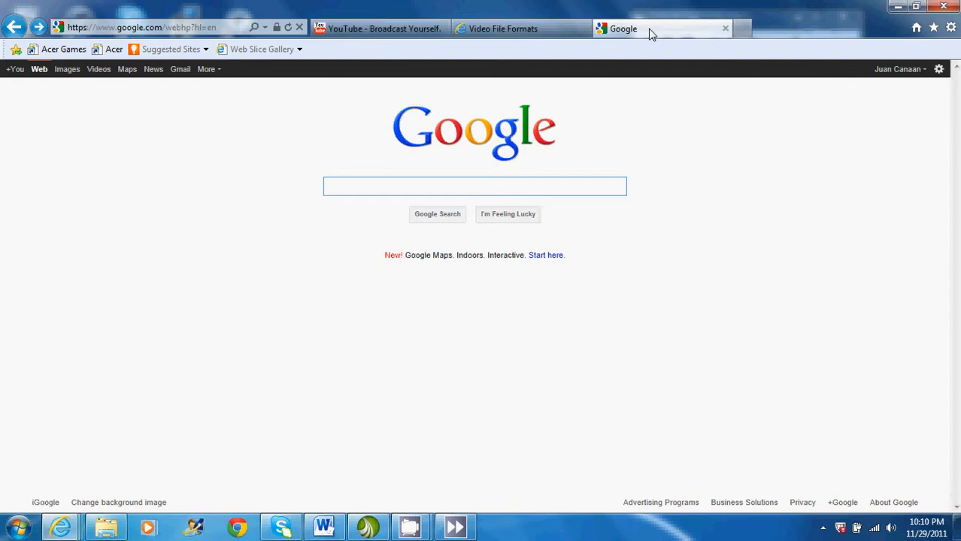
text(cccp)
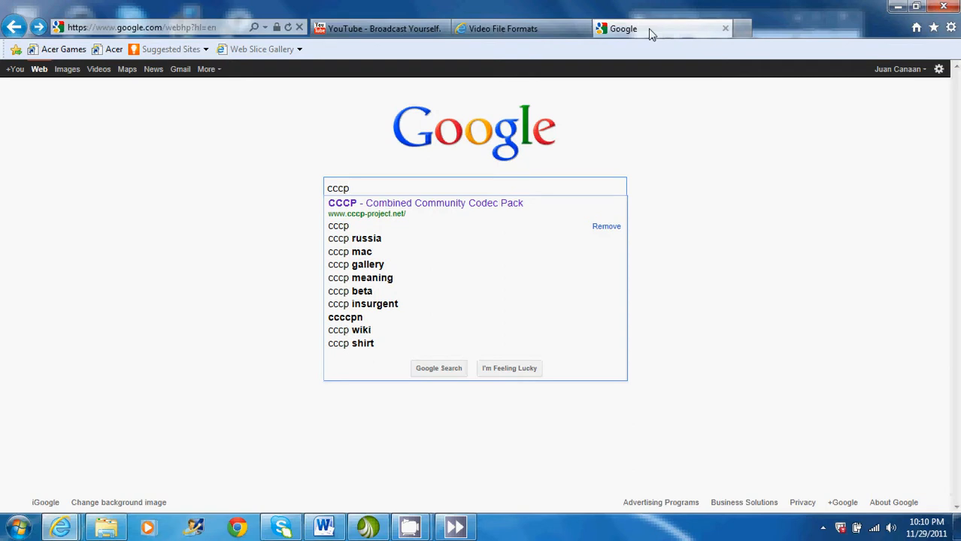
click(424, 203)
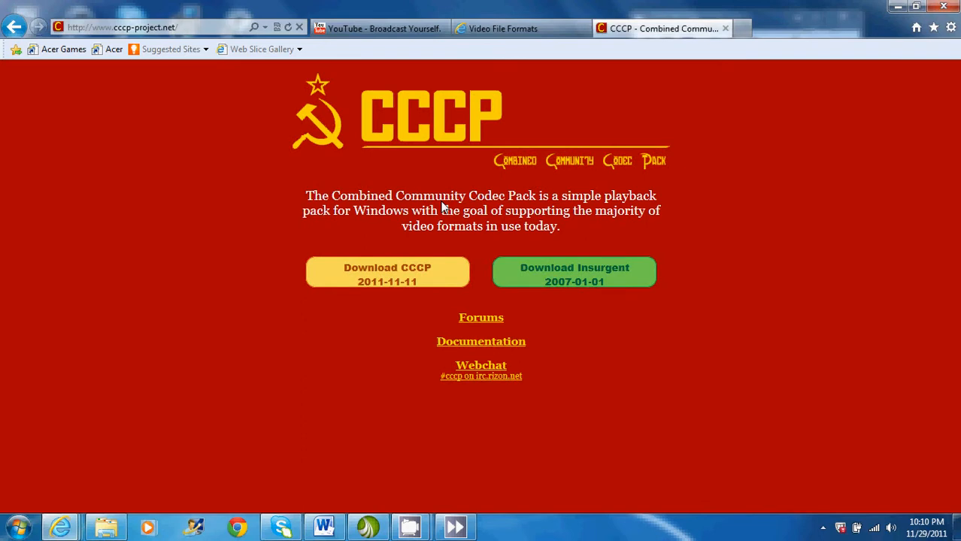
mouse_move(385, 272)
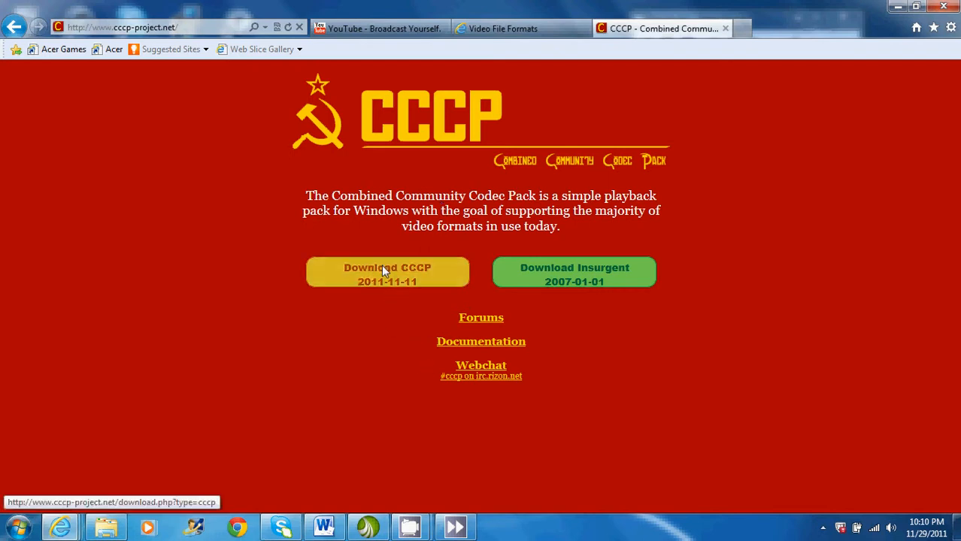
mouse_move(369, 283)
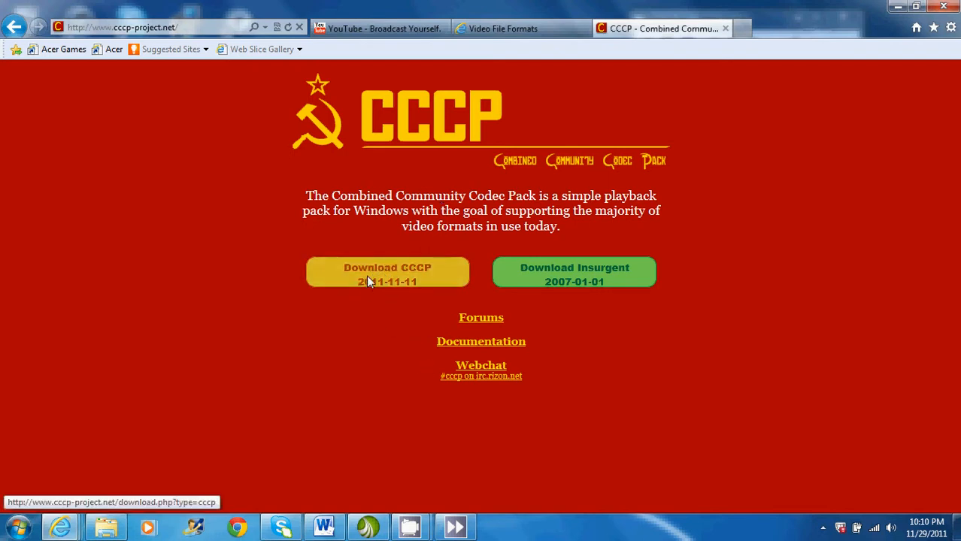
mouse_move(641, 249)
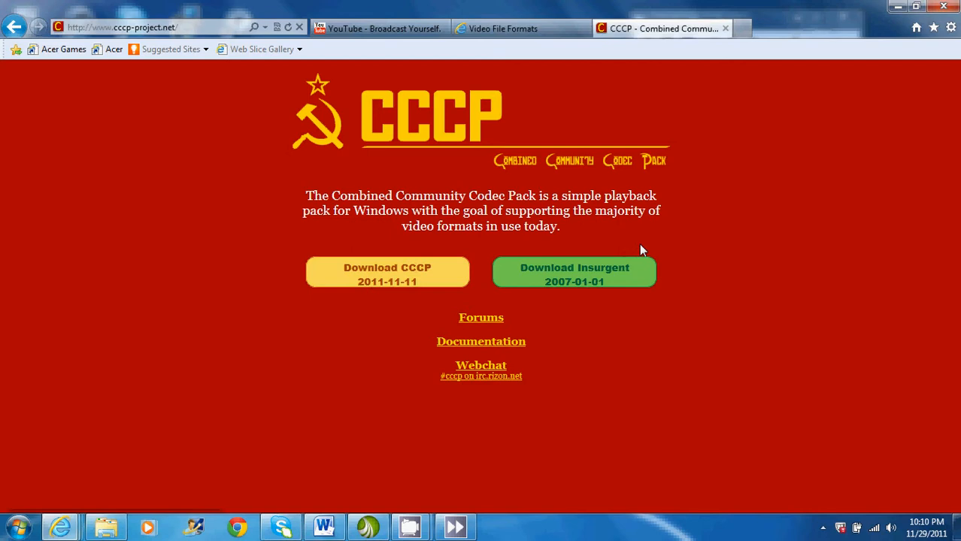
mouse_move(627, 286)
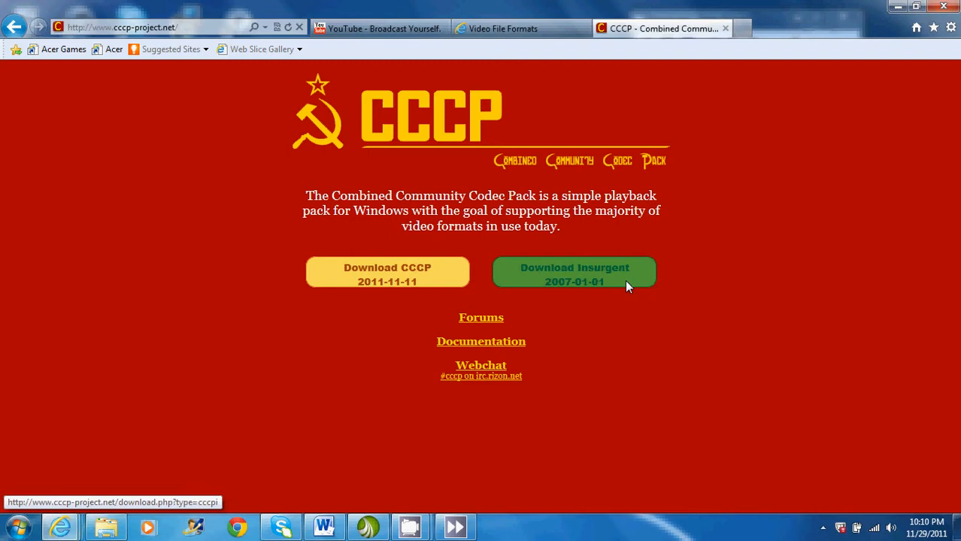
mouse_move(634, 241)
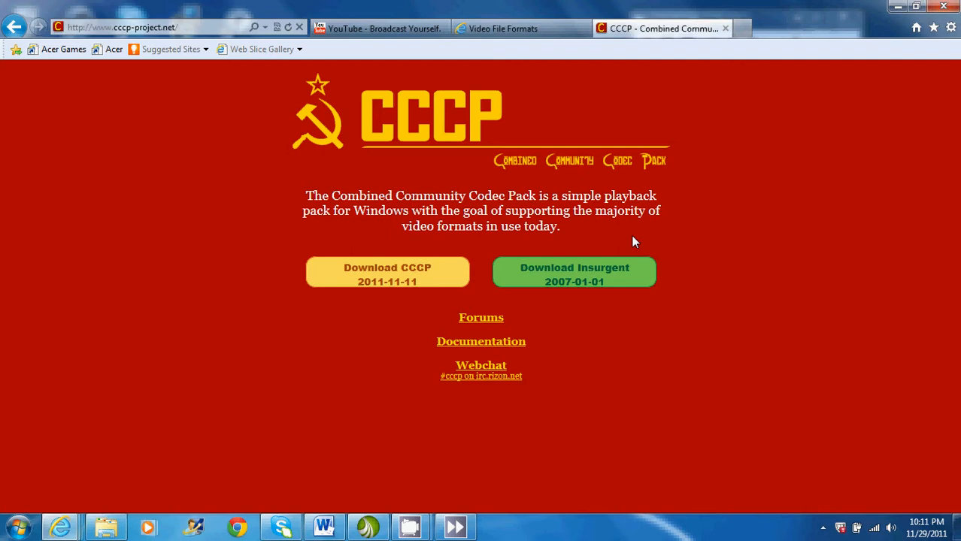
click(388, 271)
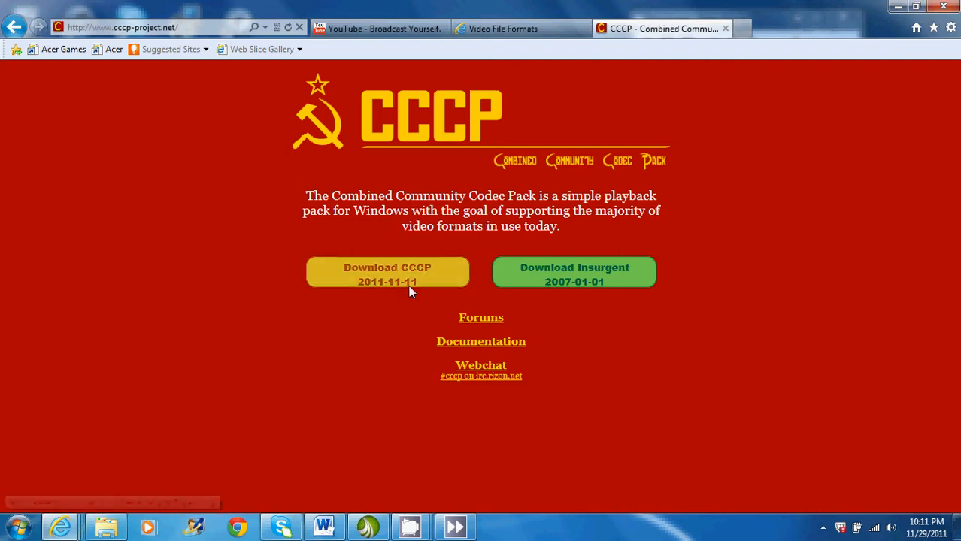
mouse_move(412, 283)
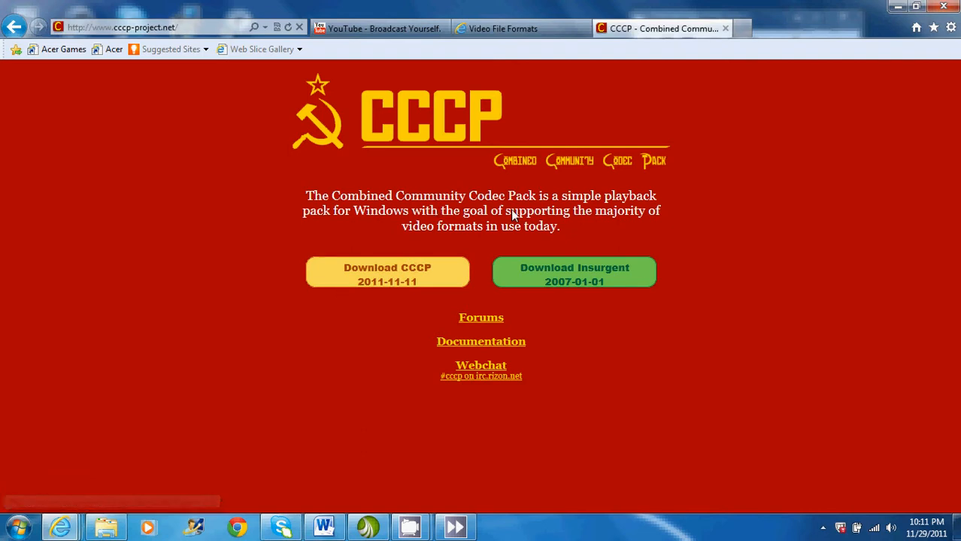
mouse_move(635, 257)
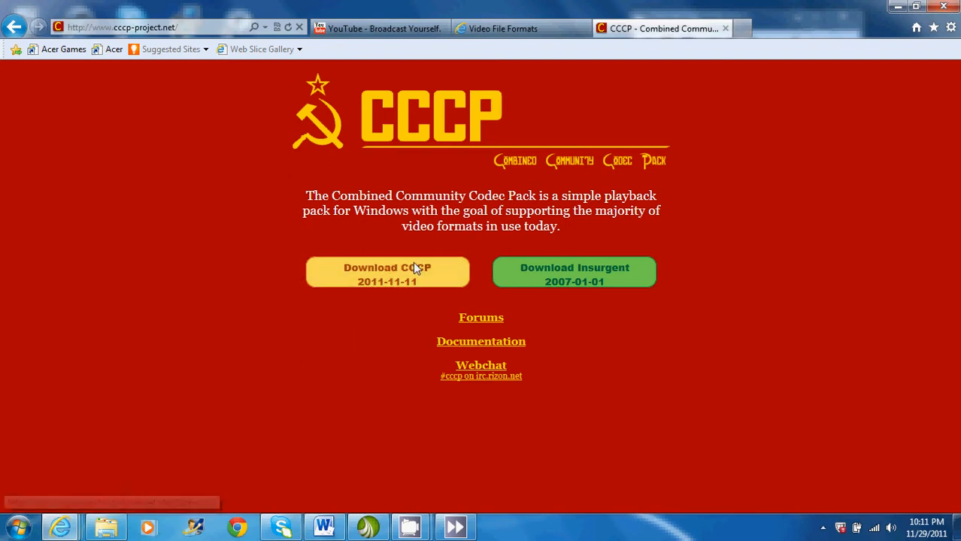
mouse_move(409, 277)
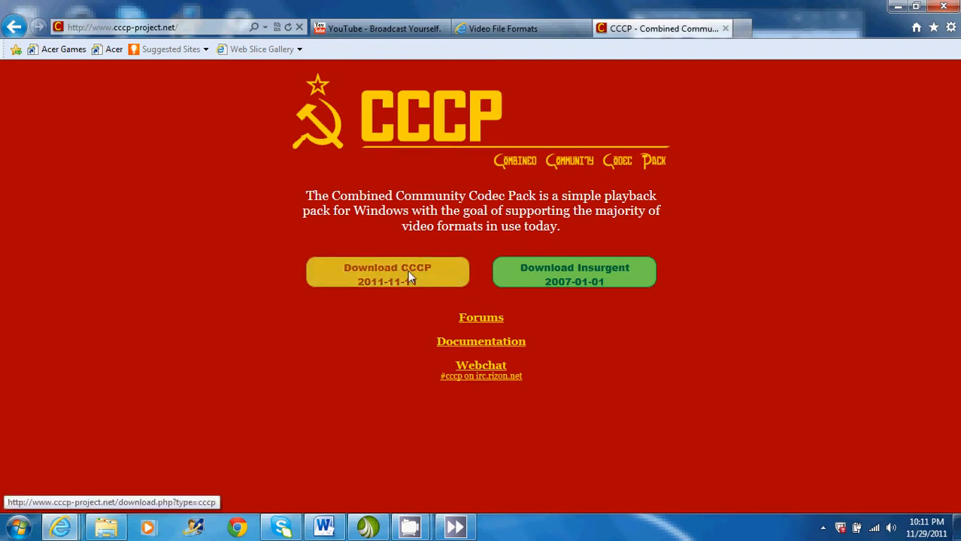
mouse_move(806, 192)
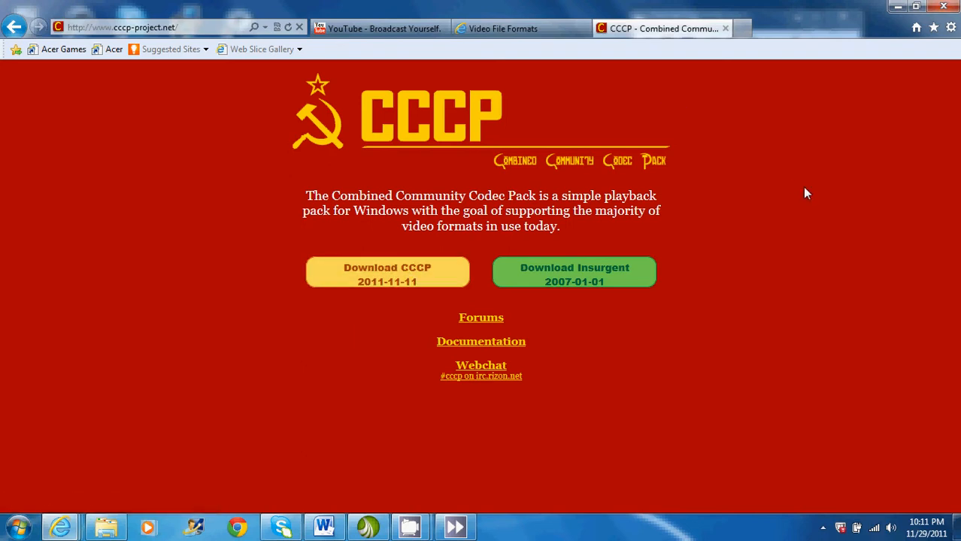
mouse_move(845, 302)
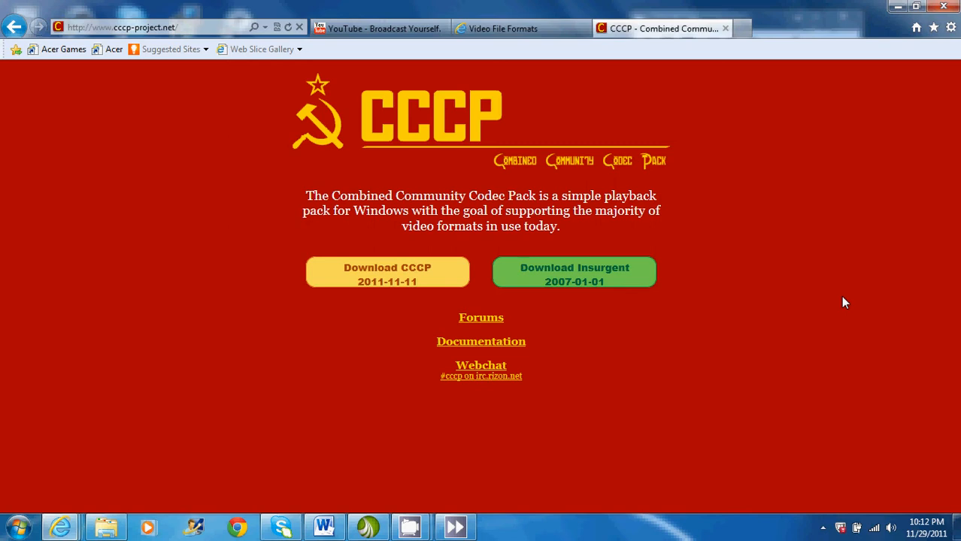
mouse_move(896, 6)
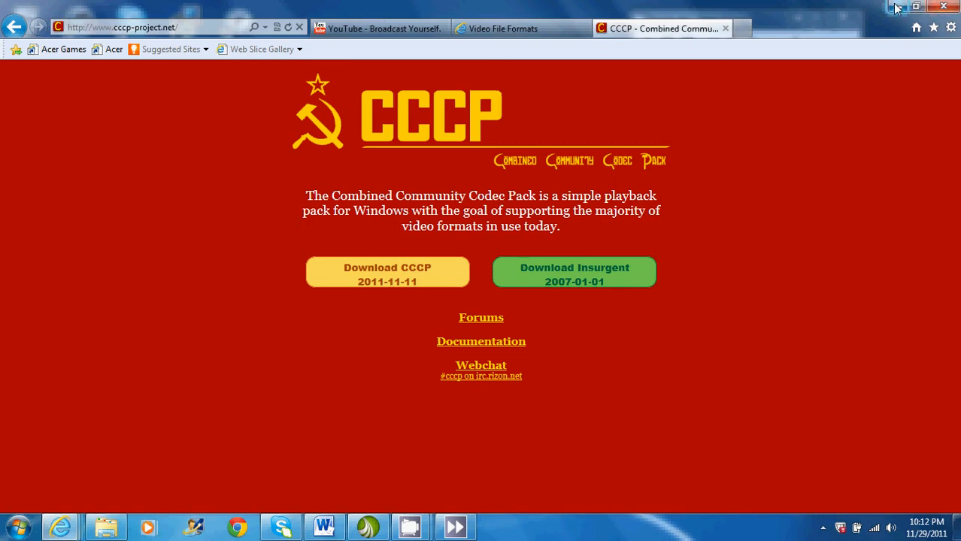
mouse_move(896, 8)
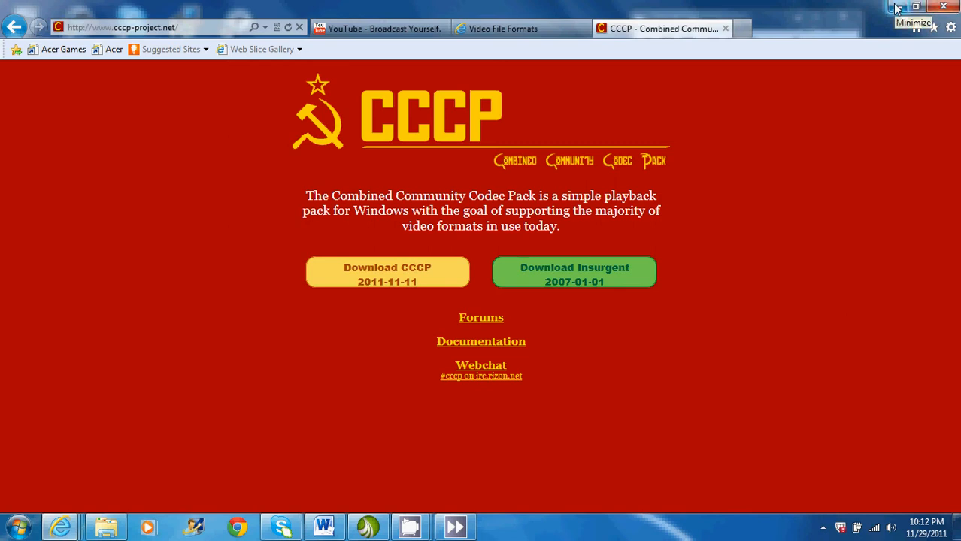